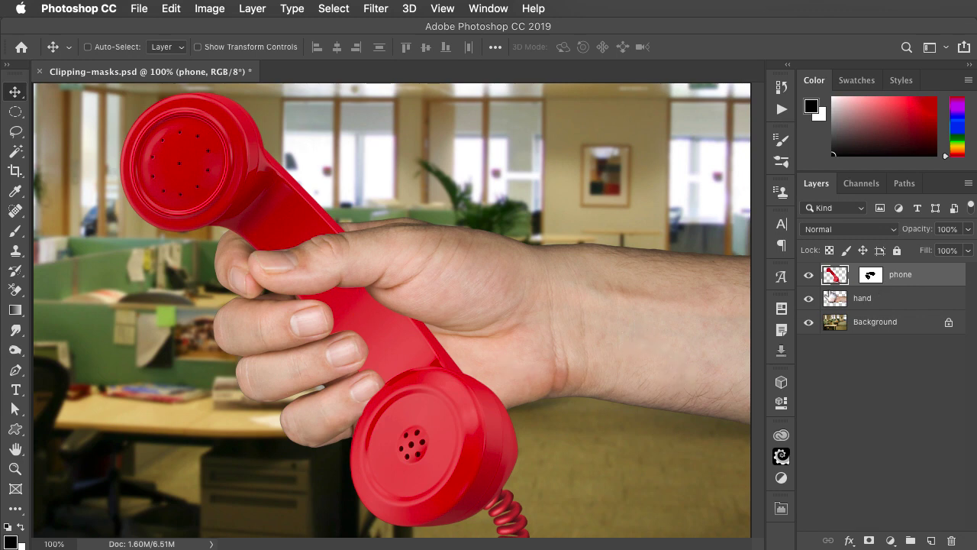
Create a layer named 'shadow' and brush soft shading where the fingers grip the phone.
{"action": "type", "text": "sha"}
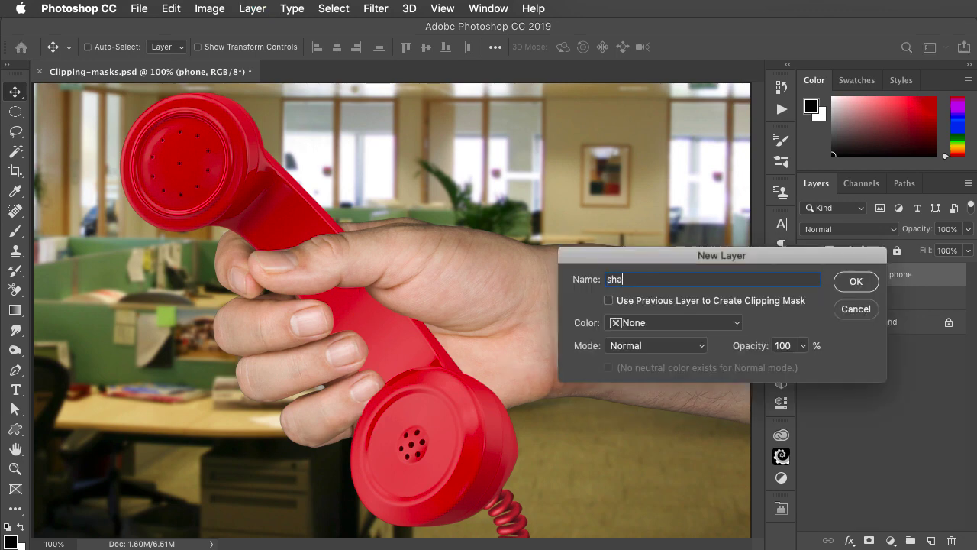
{"action": "left_click", "coordinate": [855, 281]}
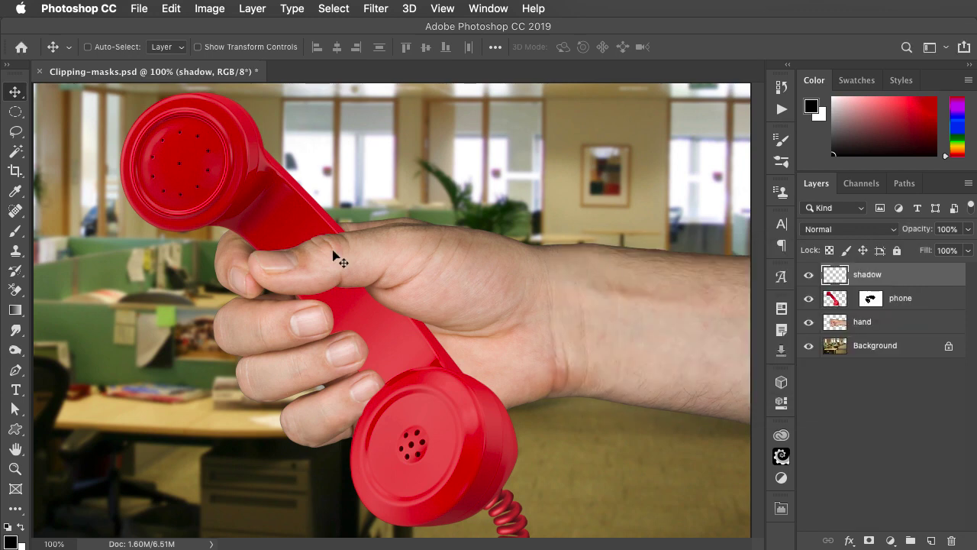
{"action": "left_click", "coordinate": [15, 230]}
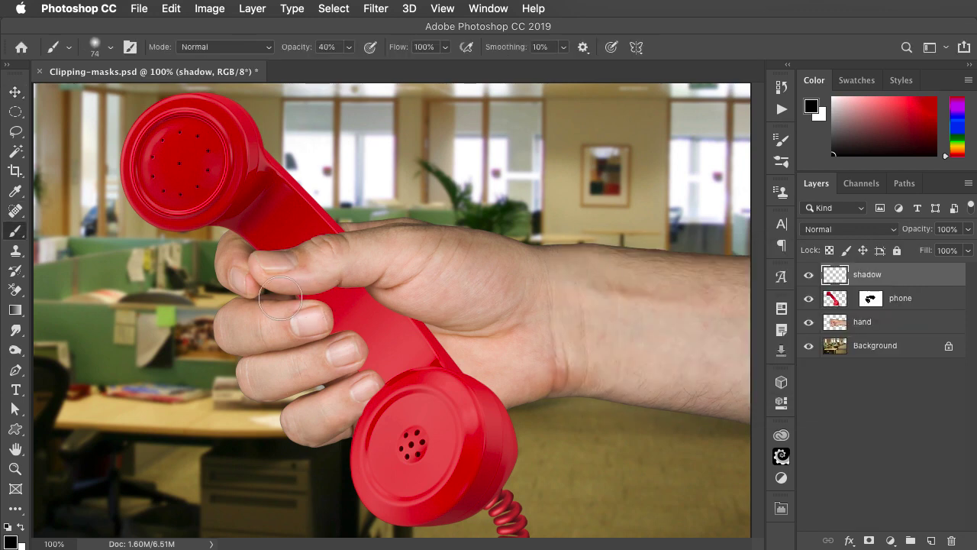
{"action": "left_click_drag", "start_coordinate": [282, 297], "coordinate": [439, 334]}
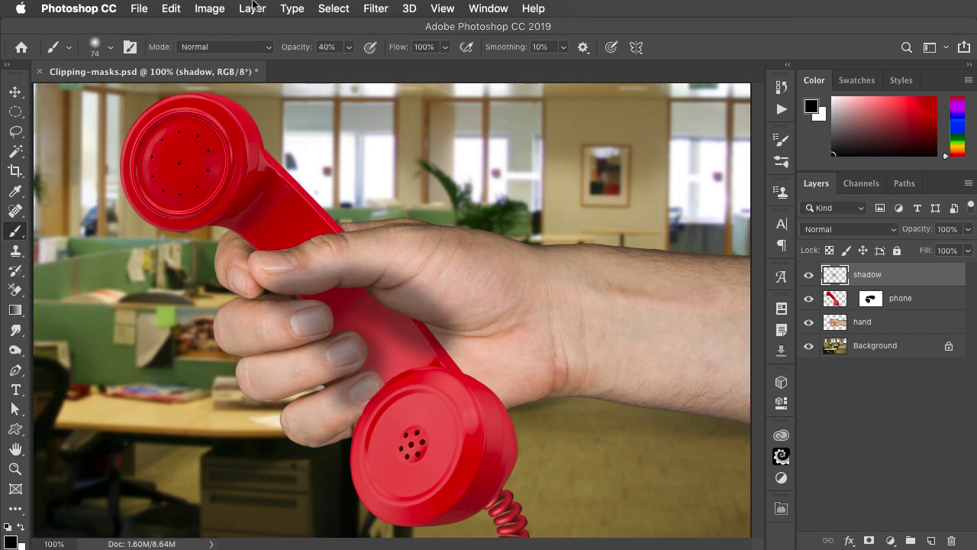
Clip the shadow layer to the phone layer via Create Clipping Mask, then return to Move.
{"action": "left_click", "coordinate": [252, 9]}
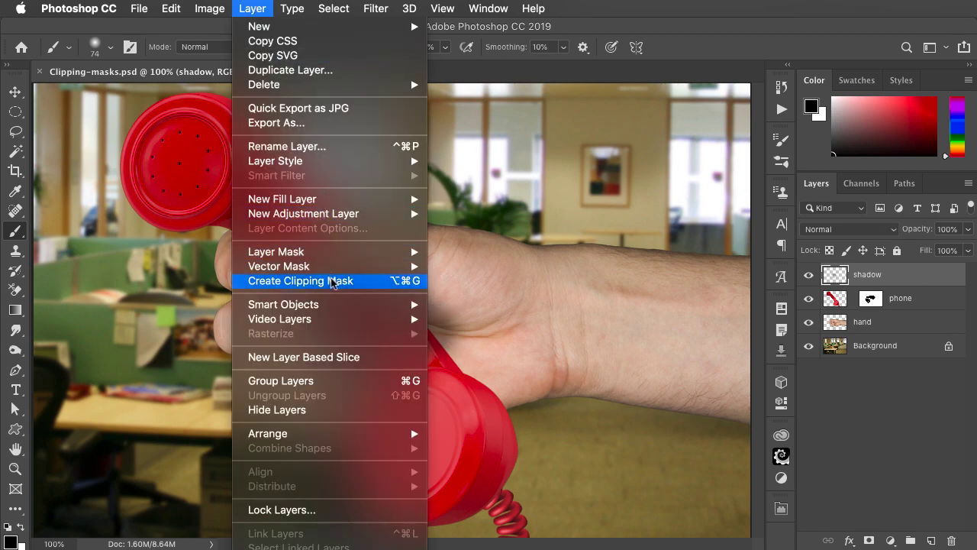
{"action": "mouse_move", "coordinate": [405, 286]}
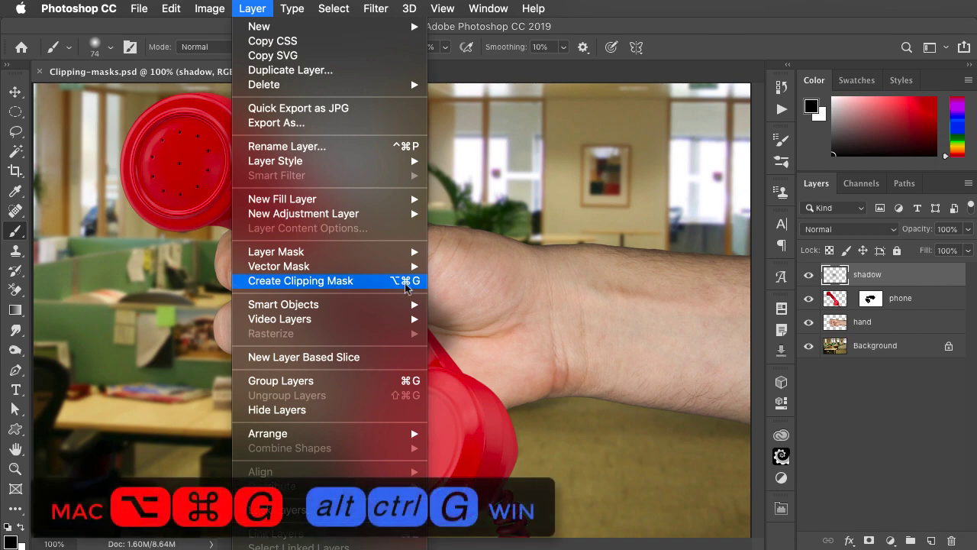
{"action": "left_click", "coordinate": [301, 281]}
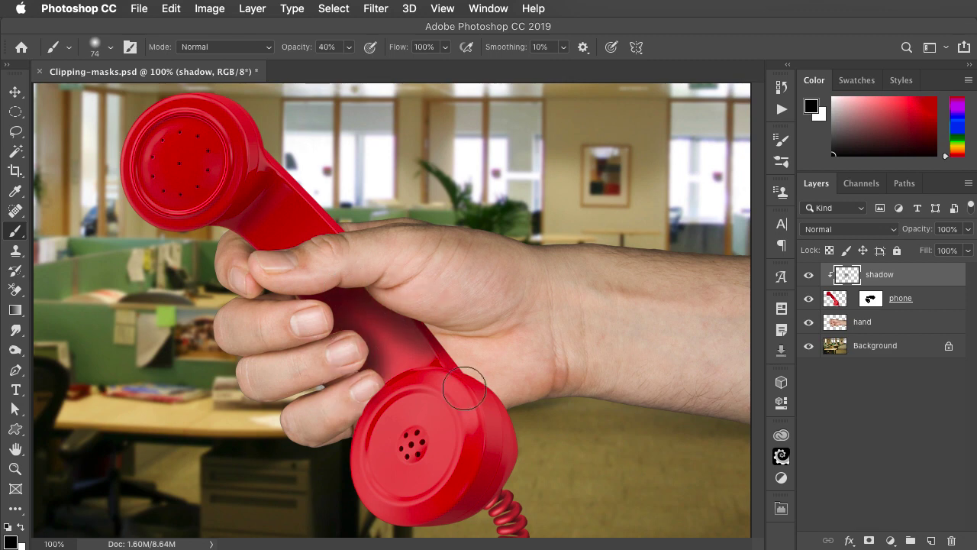
{"action": "left_click", "coordinate": [16, 91]}
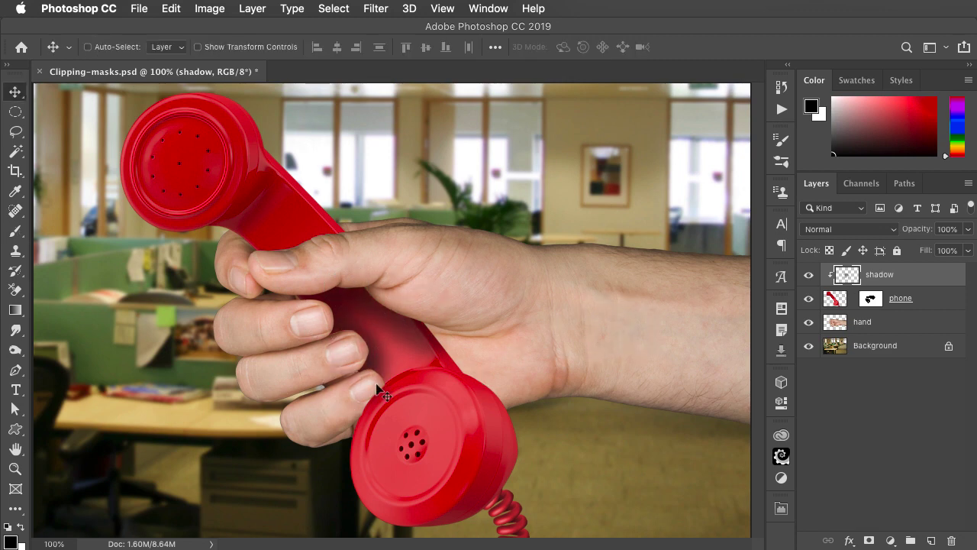
{"action": "mouse_move", "coordinate": [282, 6]}
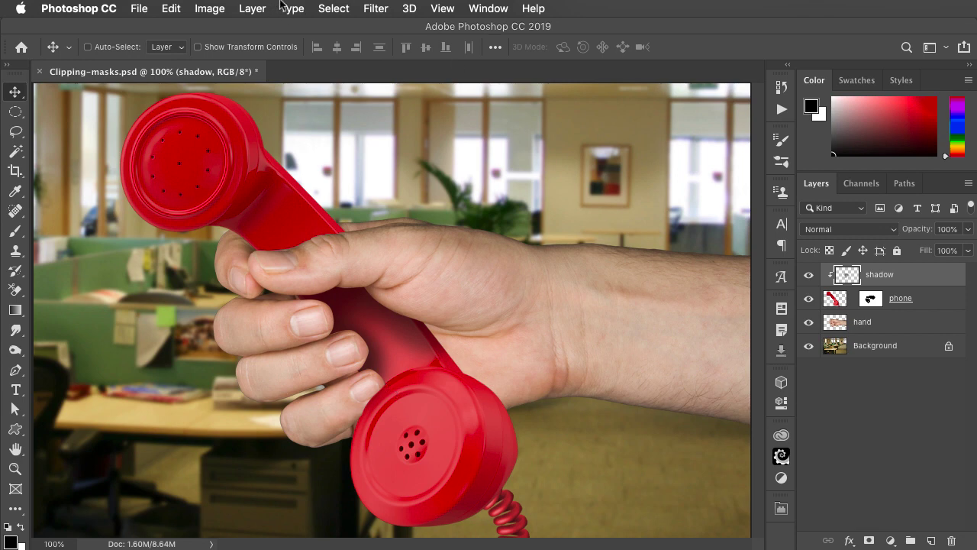
Add a Hue/Saturation adjustment layer and shift the hue to turn the red phone purple.
{"action": "left_click", "coordinate": [252, 8]}
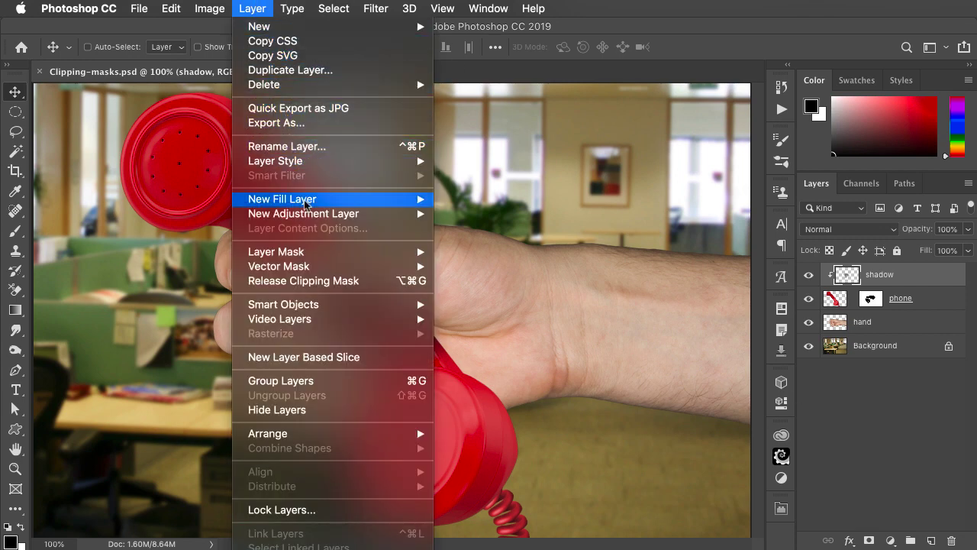
{"action": "mouse_move", "coordinate": [303, 214]}
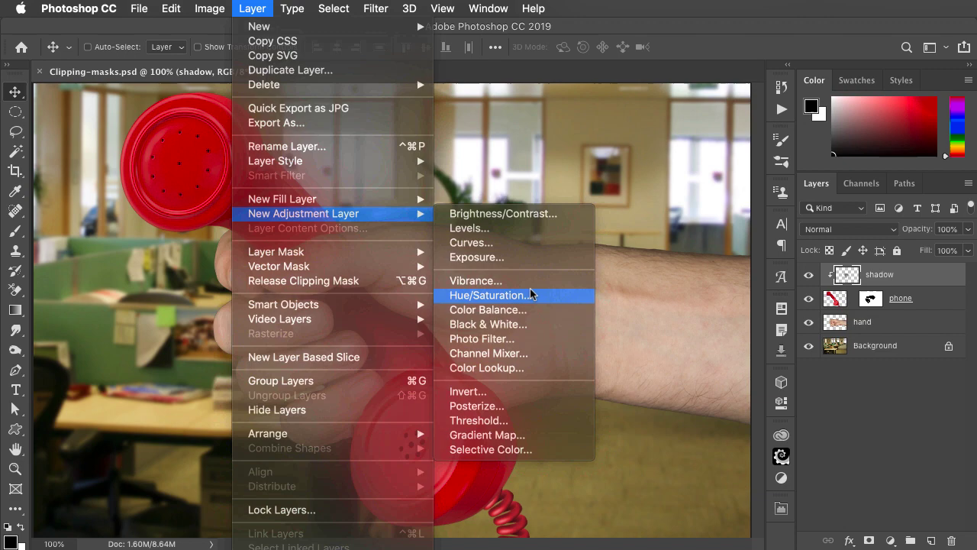
{"action": "left_click", "coordinate": [487, 295]}
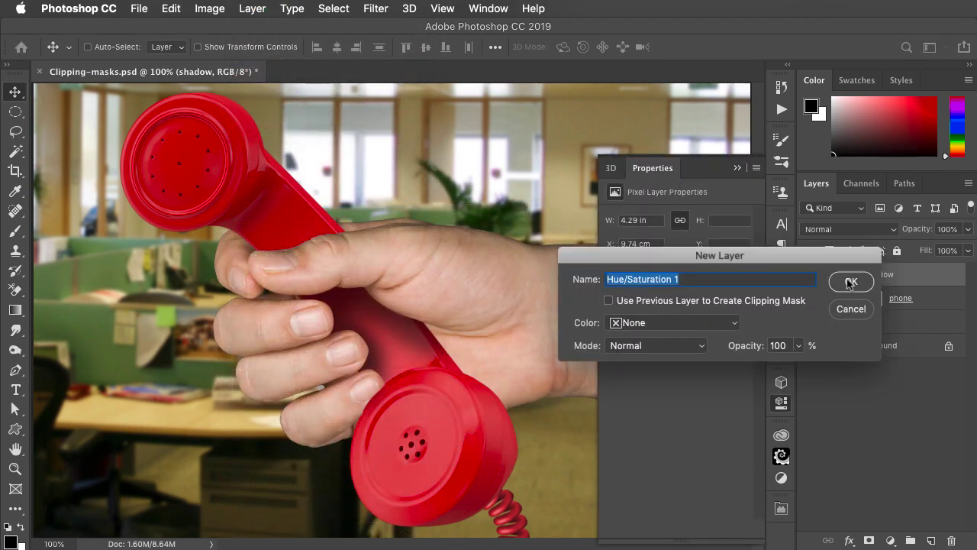
{"action": "left_click", "coordinate": [851, 281]}
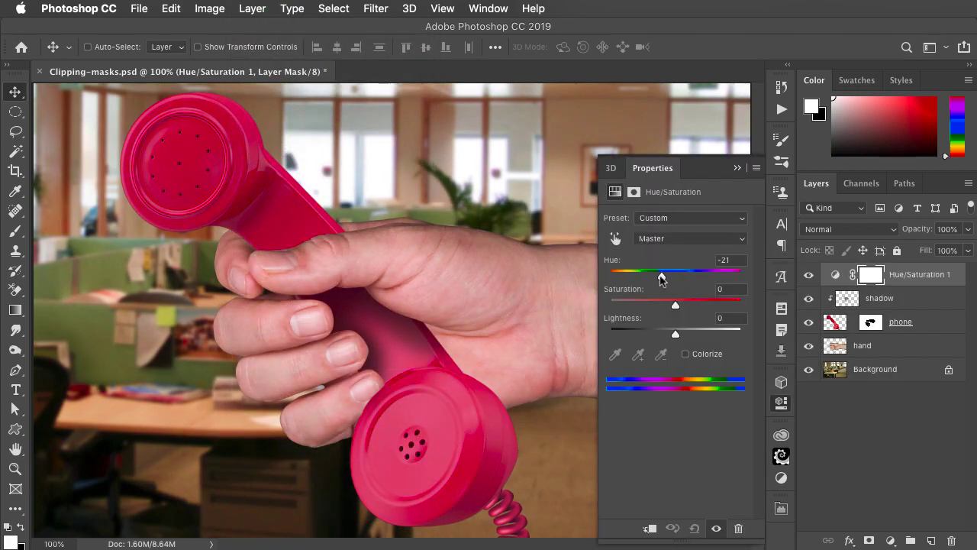
{"action": "left_click_drag", "start_coordinate": [661, 272], "coordinate": [641, 273]}
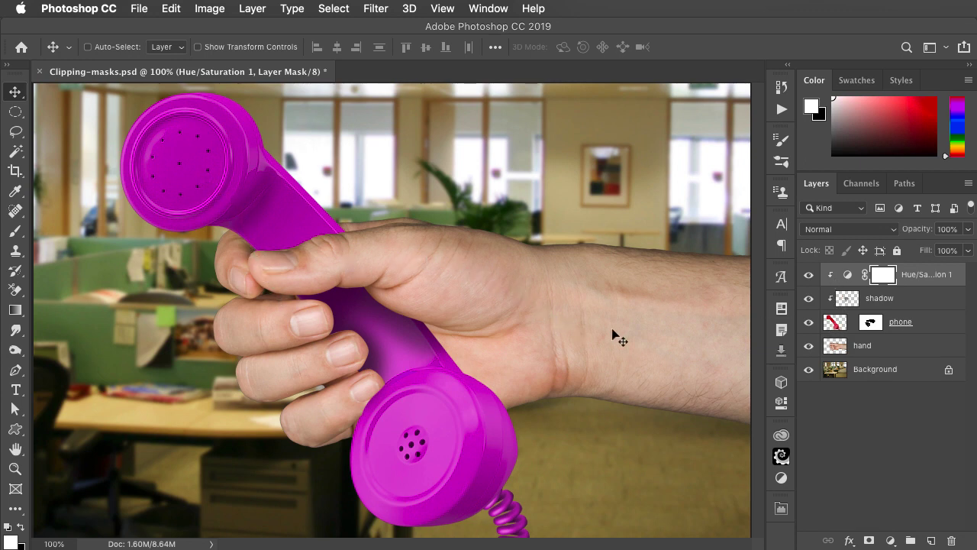
{"action": "left_click", "coordinate": [251, 9]}
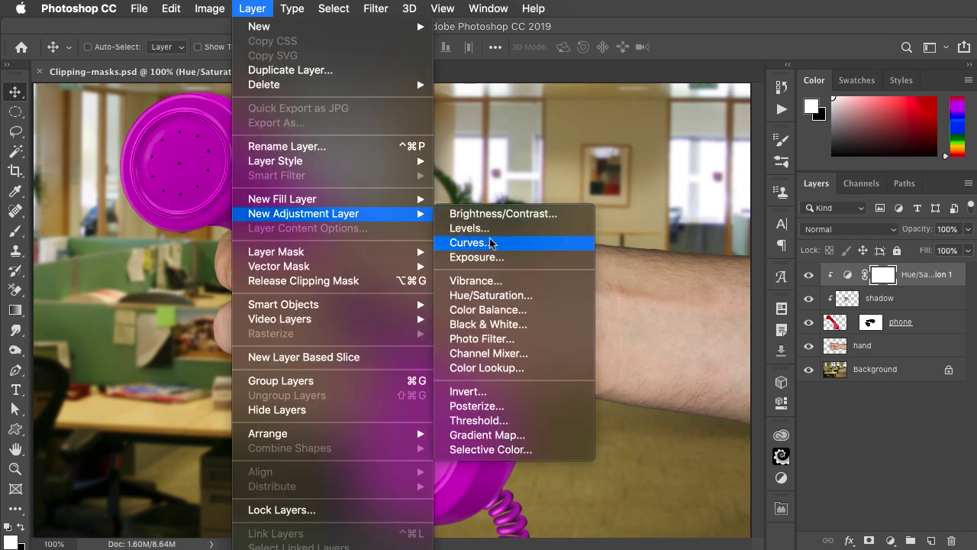
Add a Curves adjustment layer and pull the curve midpoint down to darken the composite.
{"action": "left_click", "coordinate": [468, 242]}
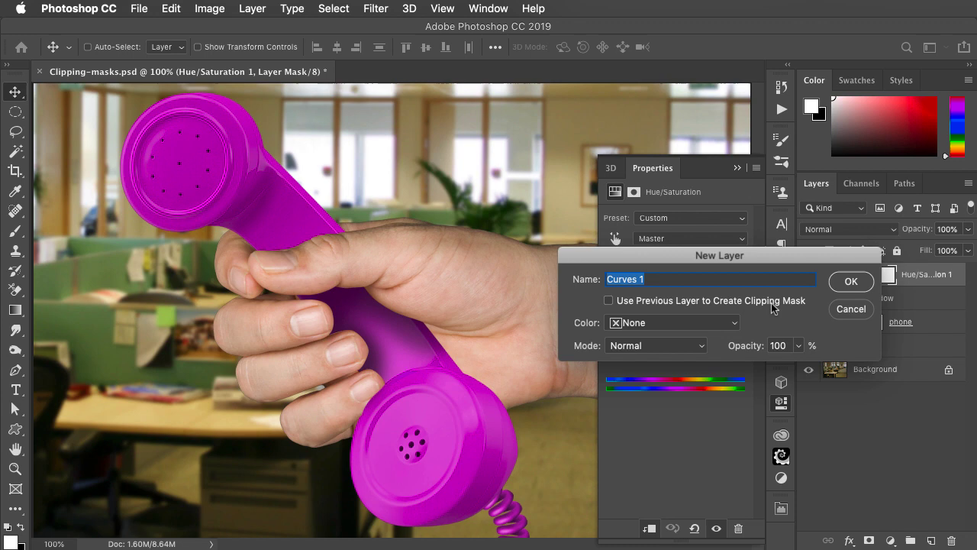
{"action": "left_click", "coordinate": [851, 281]}
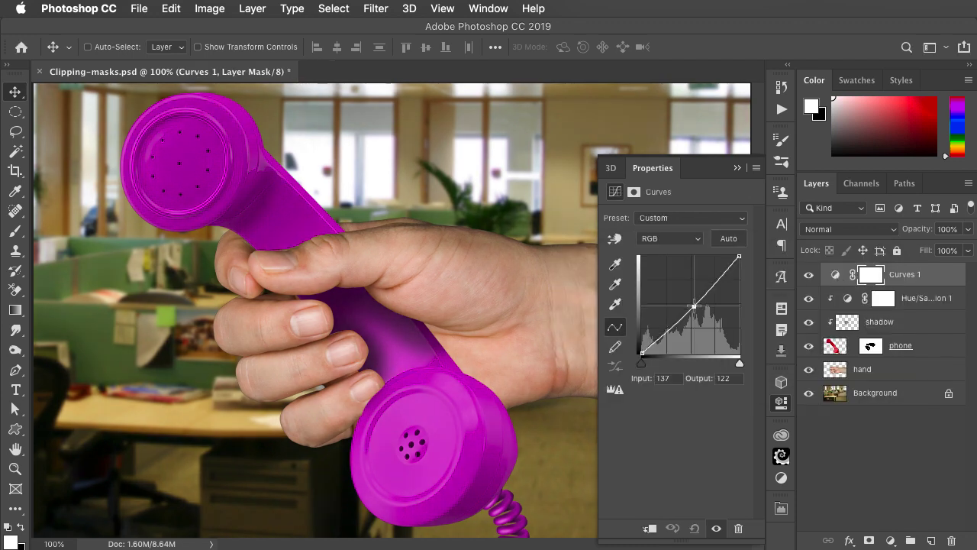
{"action": "left_click_drag", "start_coordinate": [694, 305], "coordinate": [699, 312]}
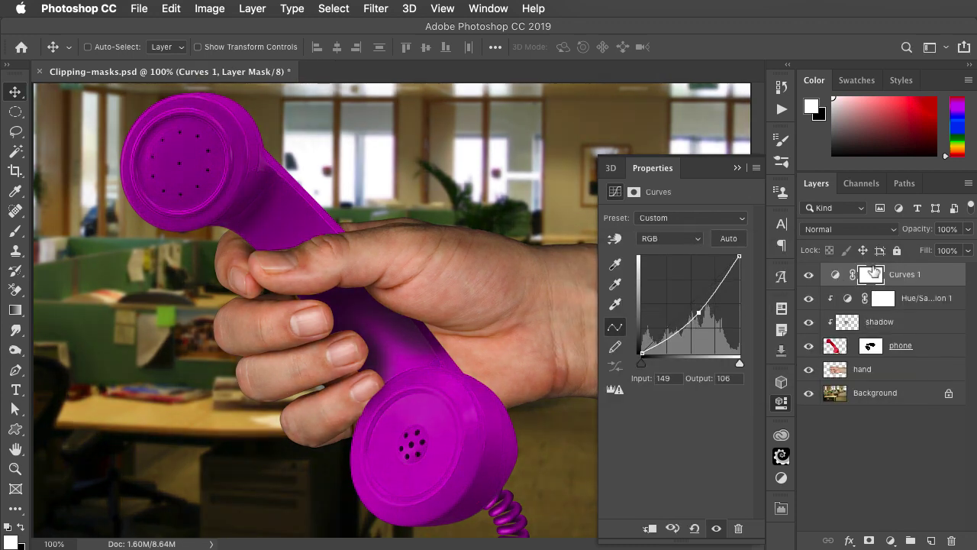
{"action": "left_click", "coordinate": [883, 274]}
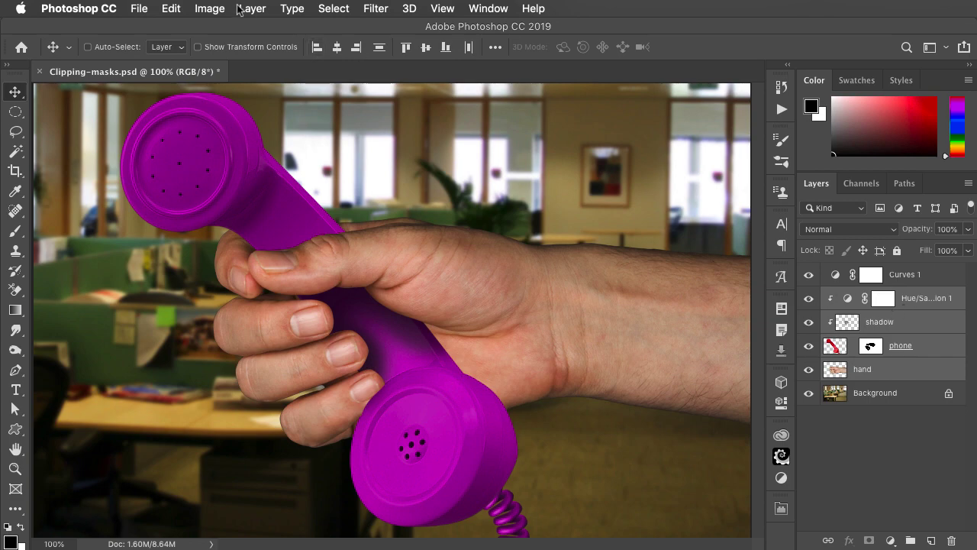
Group the hand, phone, shadow and hue layers, then toggle Curves visibility to compare.
{"action": "left_click", "coordinate": [252, 8]}
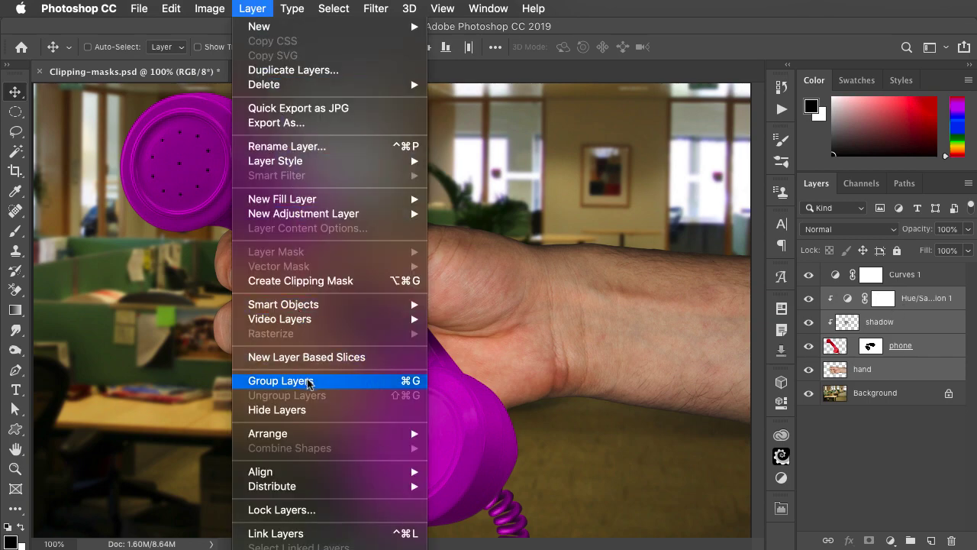
{"action": "left_click", "coordinate": [281, 380]}
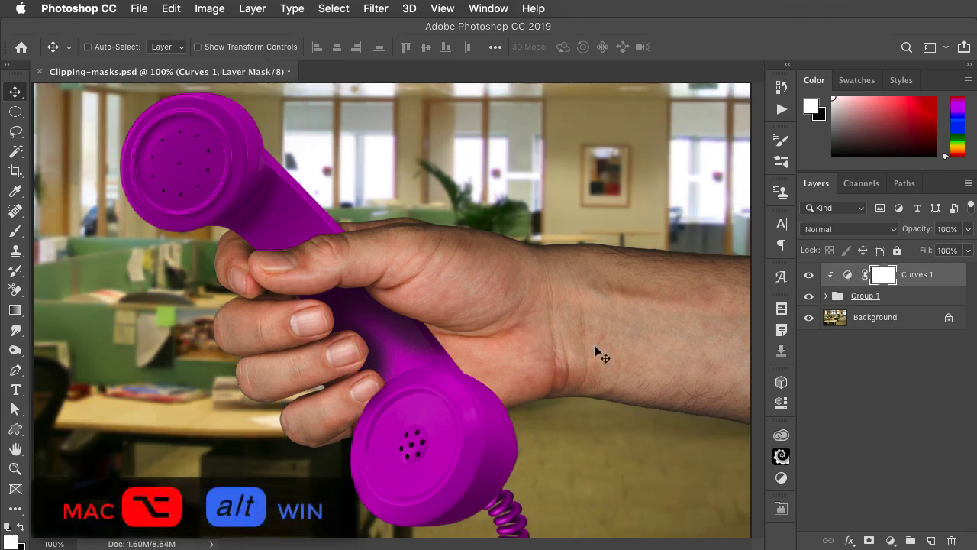
{"action": "left_click", "coordinate": [809, 274]}
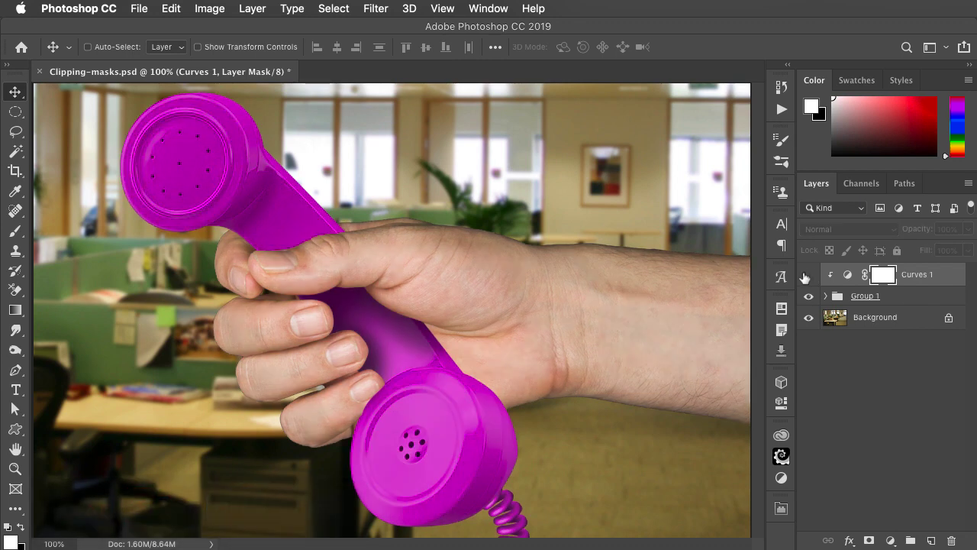